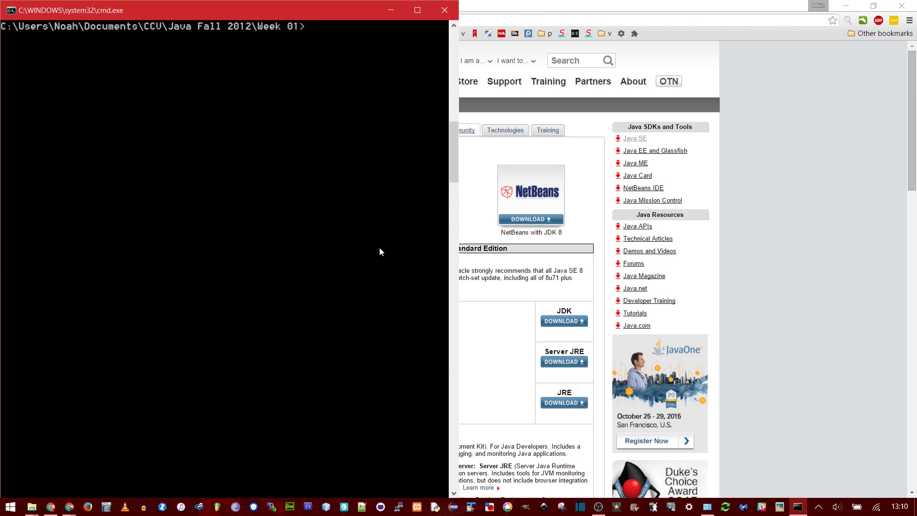
{"action": "mouse_move", "coordinate": [386, 245]}
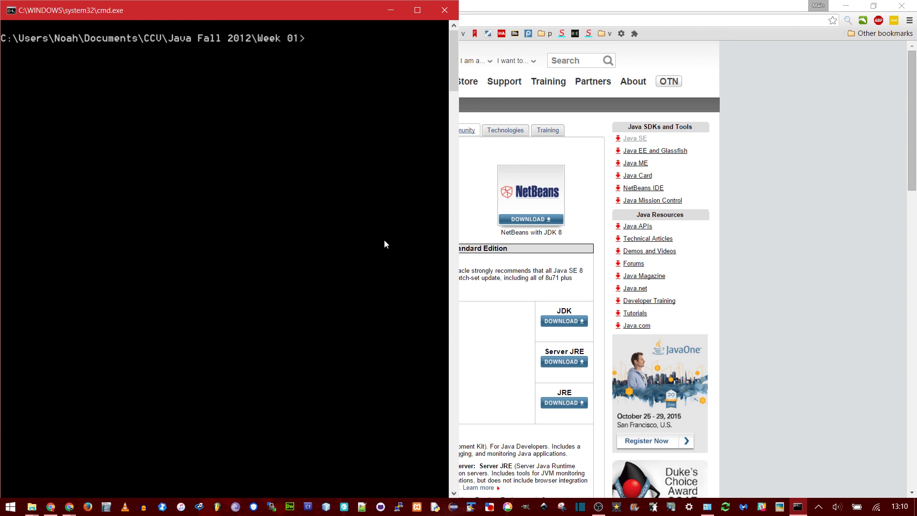
Step: Try the javac command at the Week 01 prompt to test whether the compiler is found
{"action": "type", "text": "javac"}
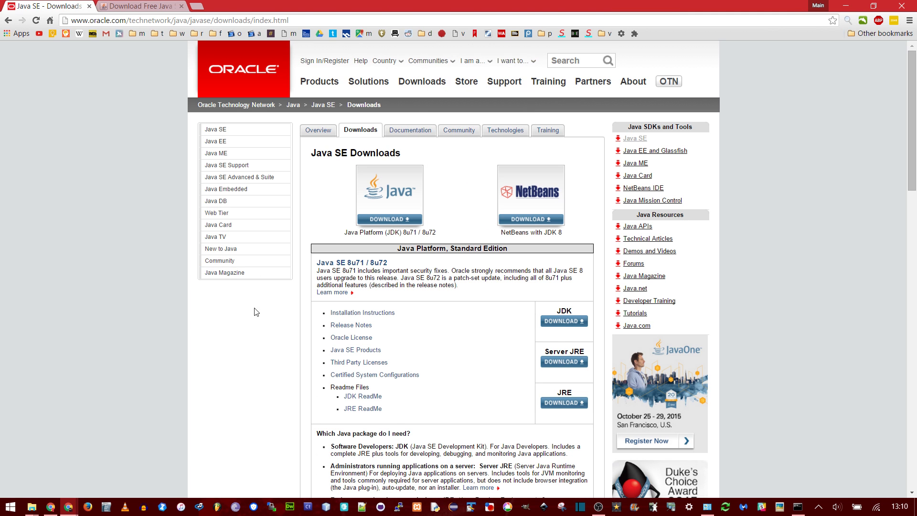
{"action": "mouse_move", "coordinate": [502, 269]}
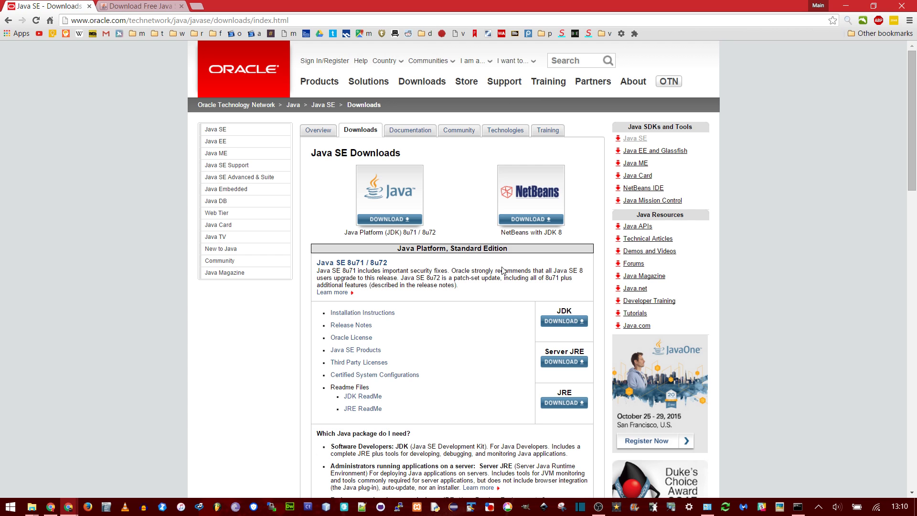
{"action": "mouse_move", "coordinate": [511, 307]}
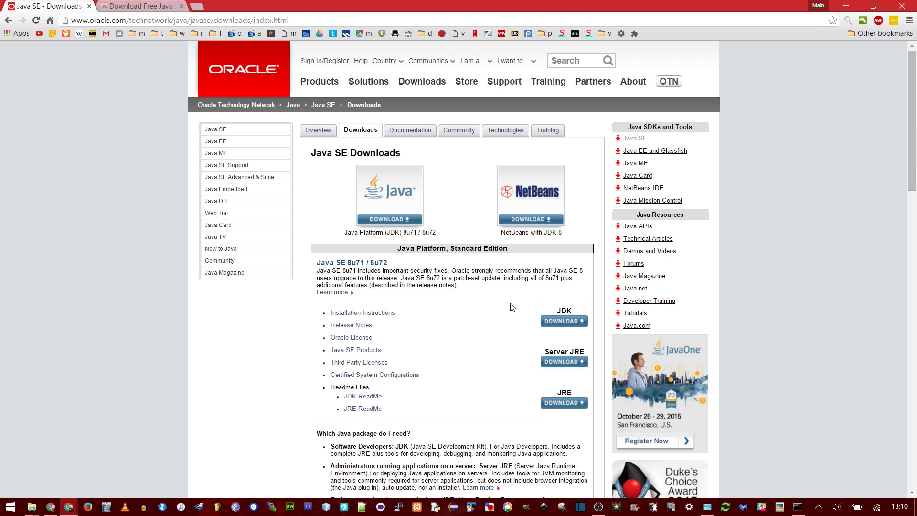
{"action": "mouse_move", "coordinate": [511, 302]}
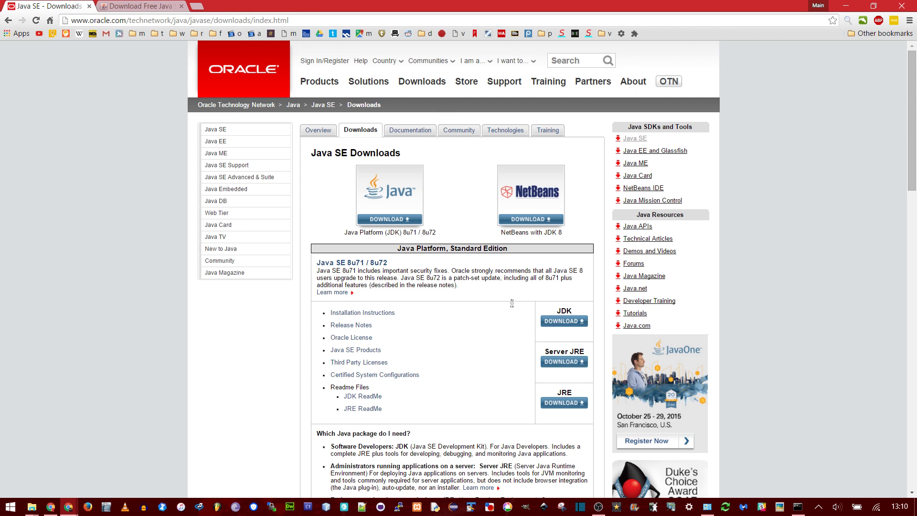
Step: Switch to the java.com Free Java Download browser tab
{"action": "left_click", "coordinate": [139, 5]}
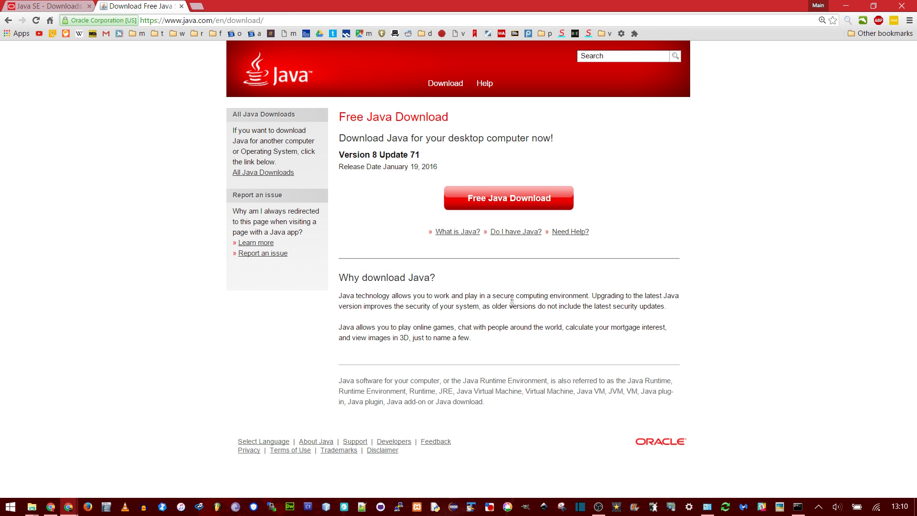
{"action": "mouse_move", "coordinate": [523, 166]}
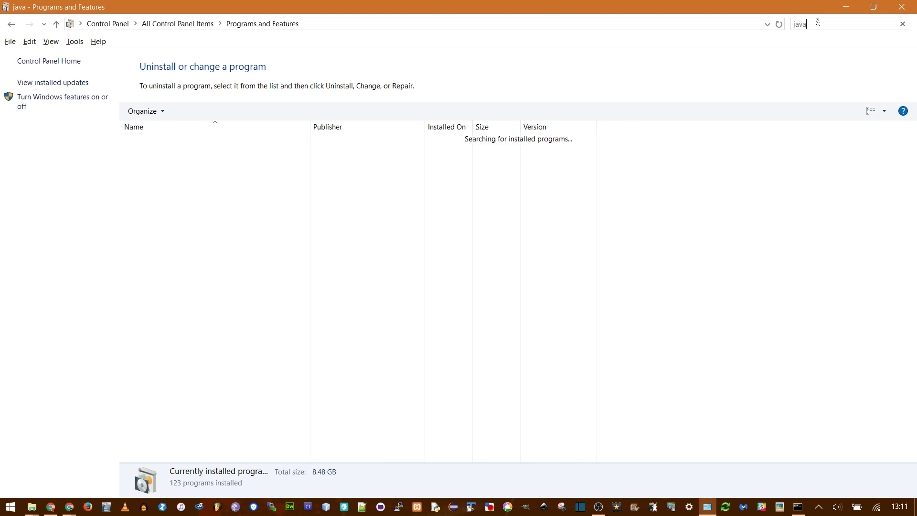
Step: Select Java SE Development Kit 8 Update 71 in the installed programs list to confirm it
{"action": "left_click", "coordinate": [204, 150]}
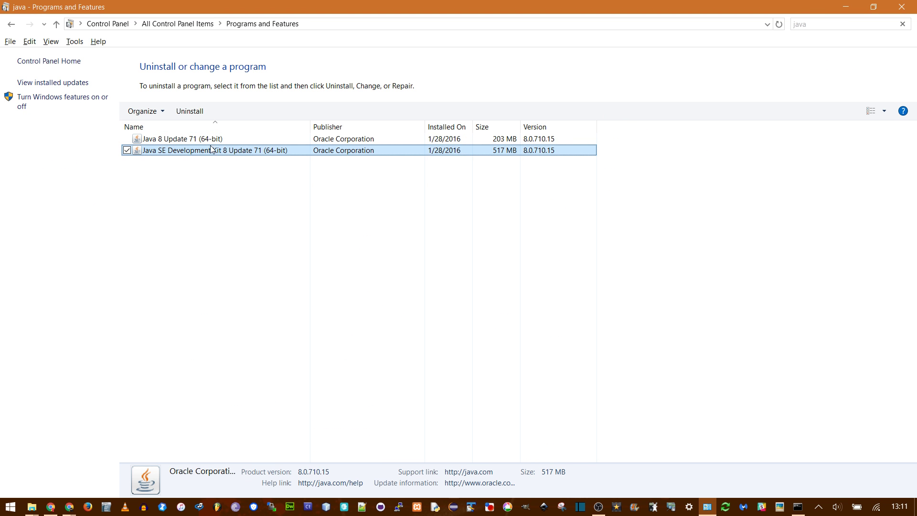
{"action": "left_click", "coordinate": [173, 139]}
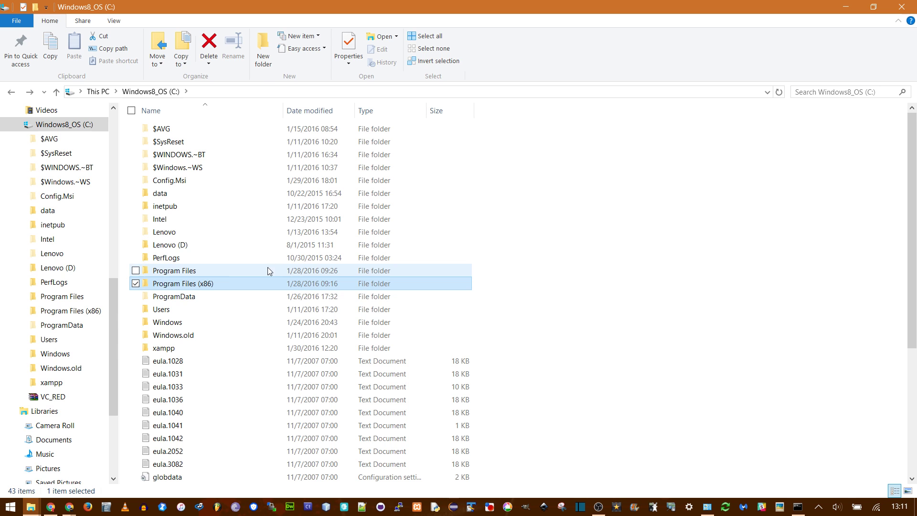
Step: Navigate to C:\Program Files\Java and select the jdk1.8.0_71 folder name text
{"action": "double_click", "coordinate": [184, 283]}
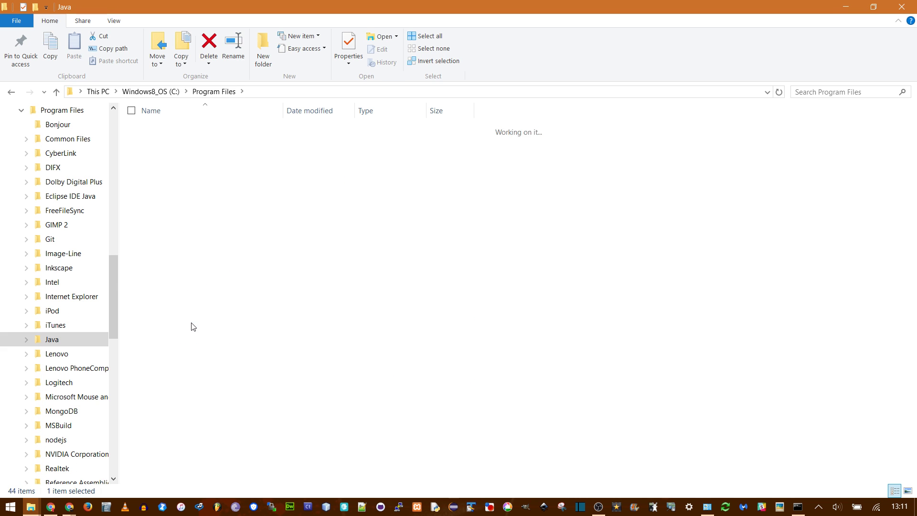
{"action": "double_click", "coordinate": [52, 340]}
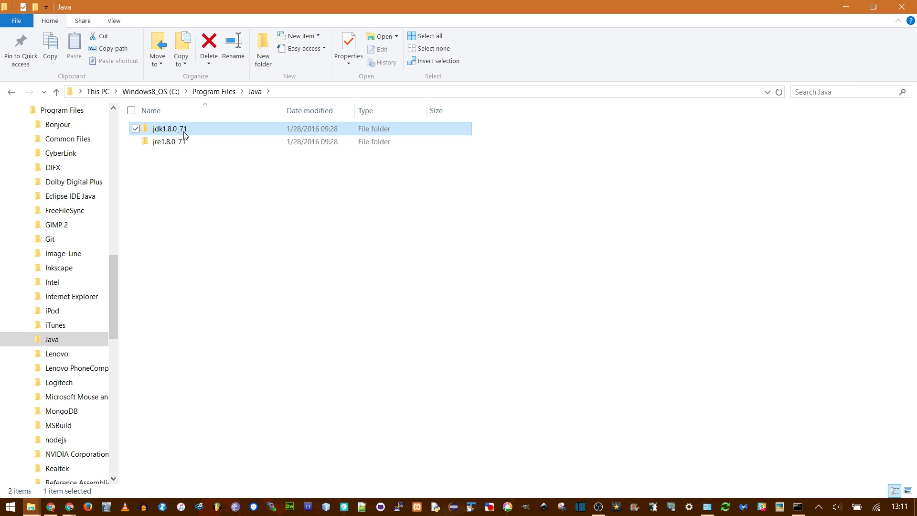
{"action": "left_click", "coordinate": [233, 45]}
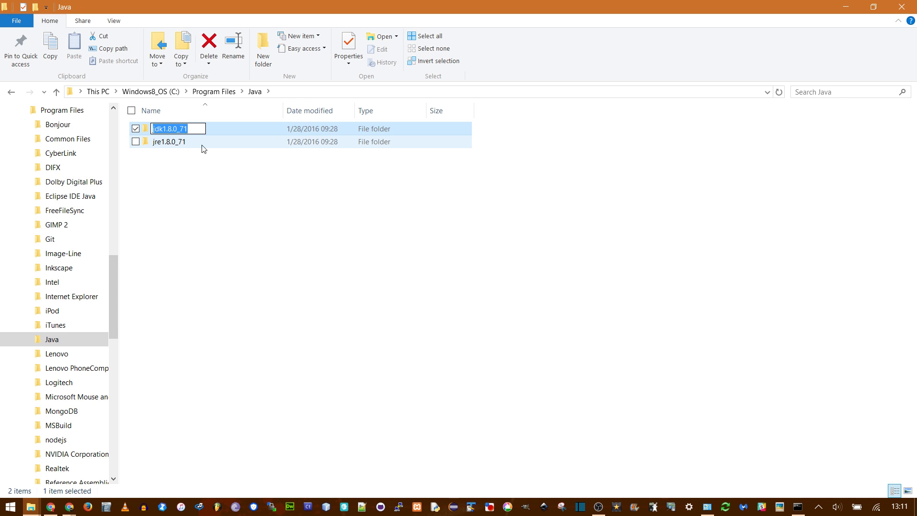
{"action": "double_click", "coordinate": [170, 128]}
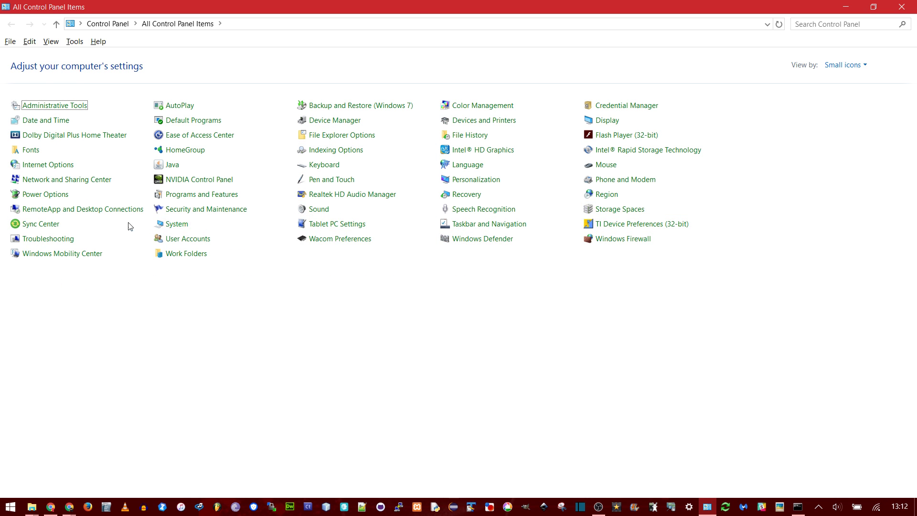
Step: Reach Environment Variables through System's advanced settings and start a new system variable
{"action": "left_click", "coordinate": [178, 224]}
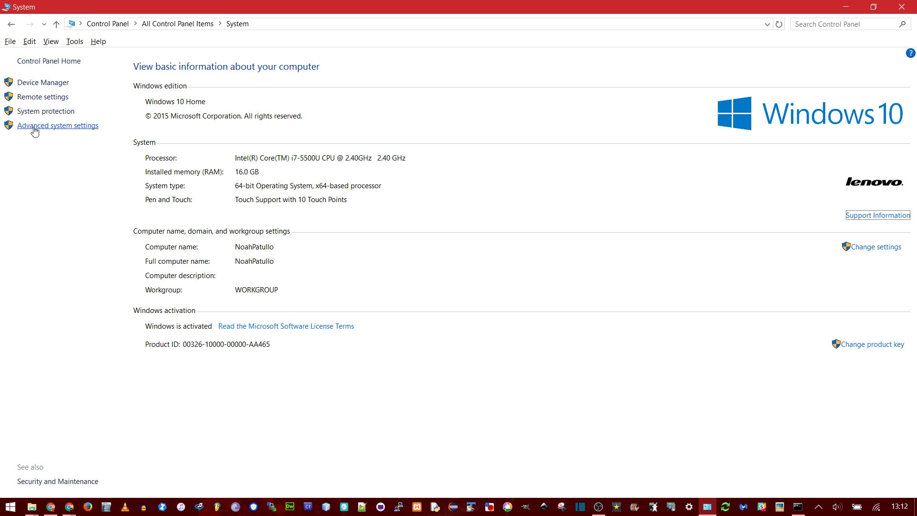
{"action": "left_click", "coordinate": [60, 125]}
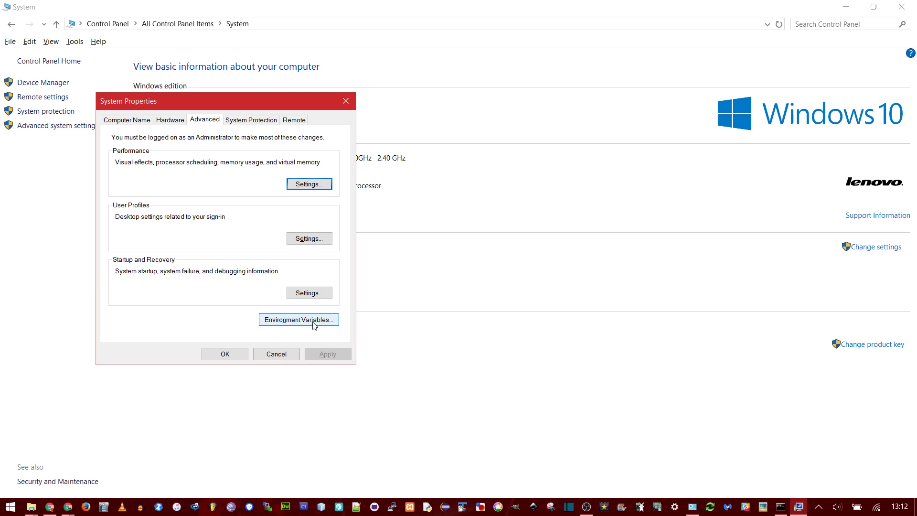
{"action": "left_click", "coordinate": [298, 319]}
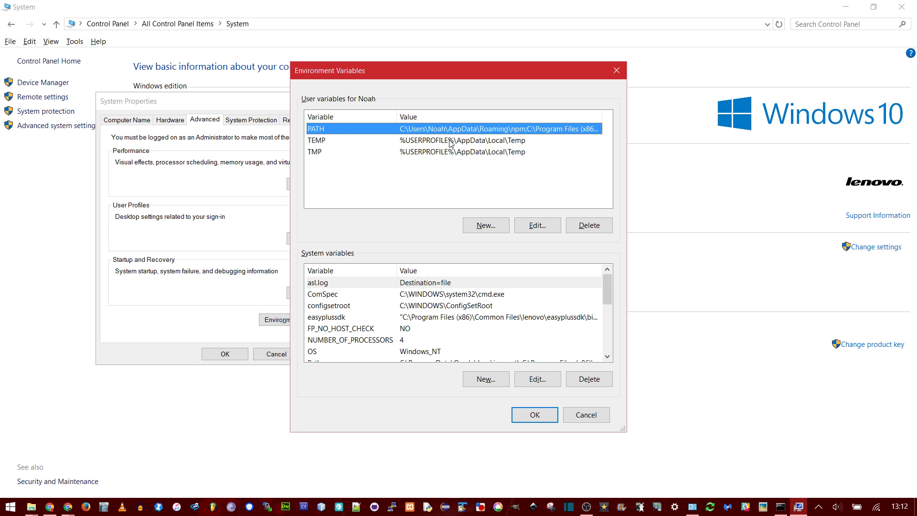
{"action": "mouse_move", "coordinate": [466, 167]}
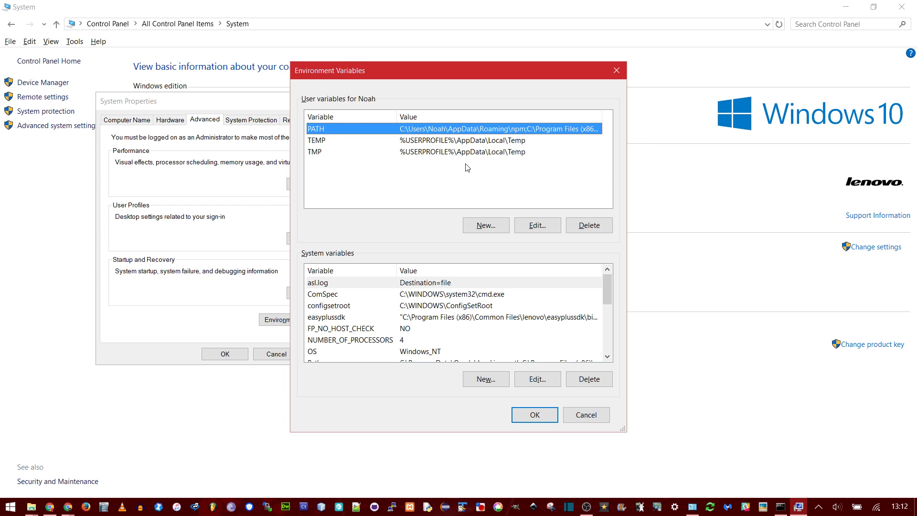
{"action": "mouse_move", "coordinate": [419, 333]}
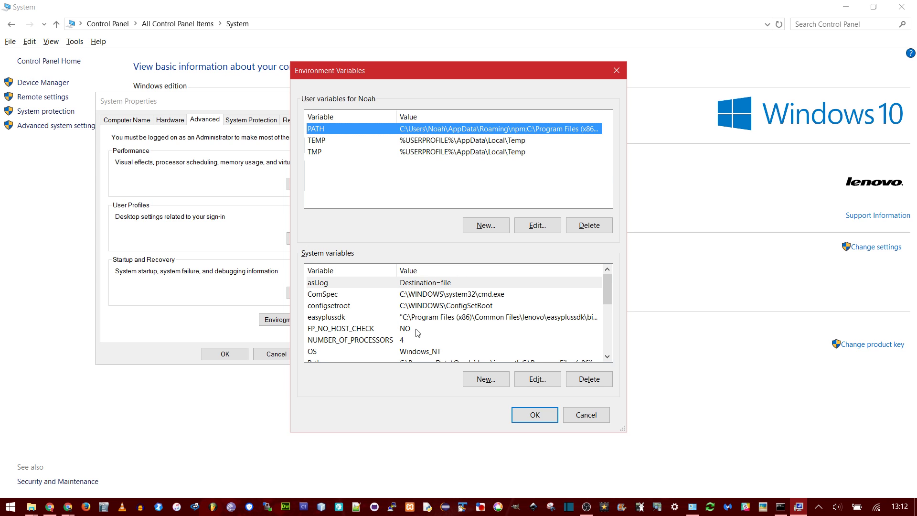
{"action": "mouse_move", "coordinate": [448, 323]}
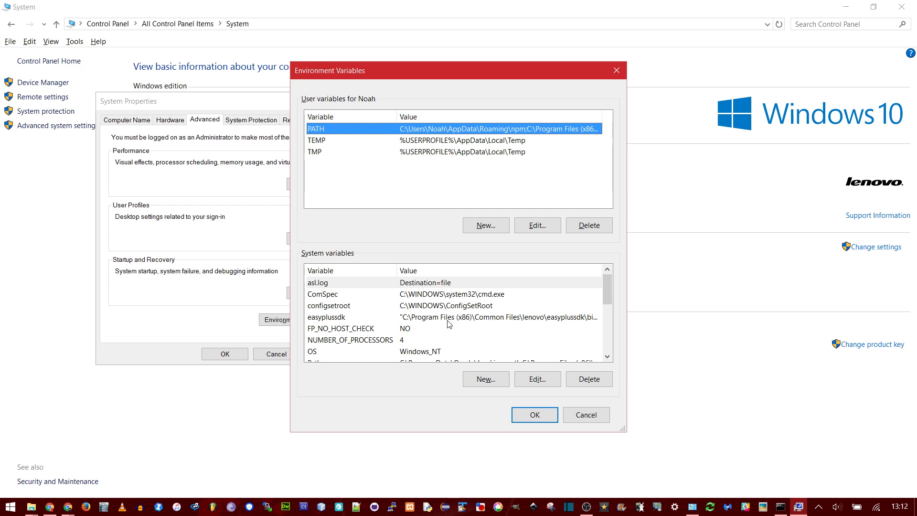
{"action": "left_click", "coordinate": [323, 295]}
{"action": "type", "text": "0java"}
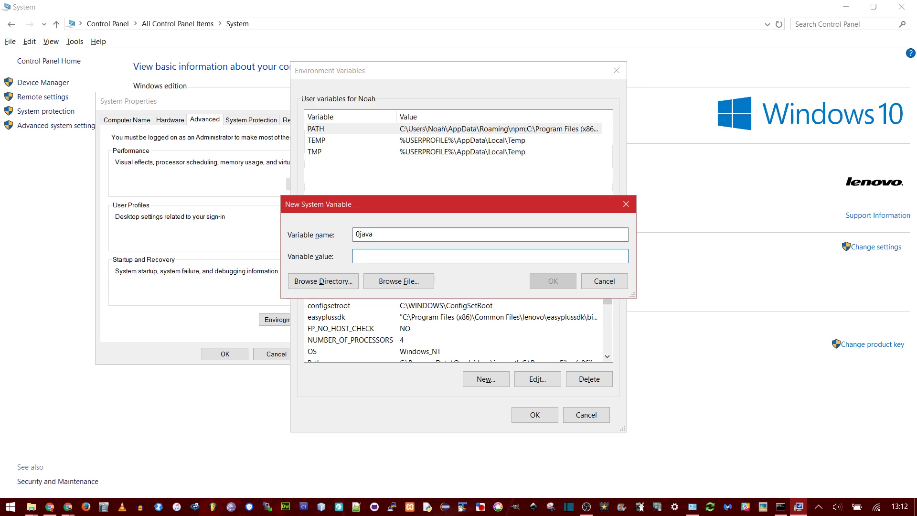
Step: Create system variable 0java with value C:\Program Files\Java\jdk1.8.0_71
{"action": "type", "text": "C:\\Program Files\\Java\\jdk1.8.0_71"}
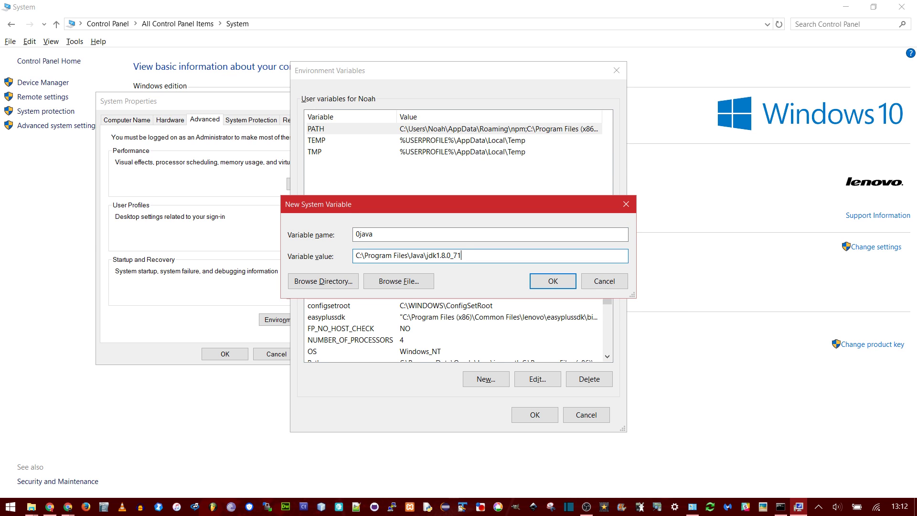
{"action": "left_click", "coordinate": [553, 281]}
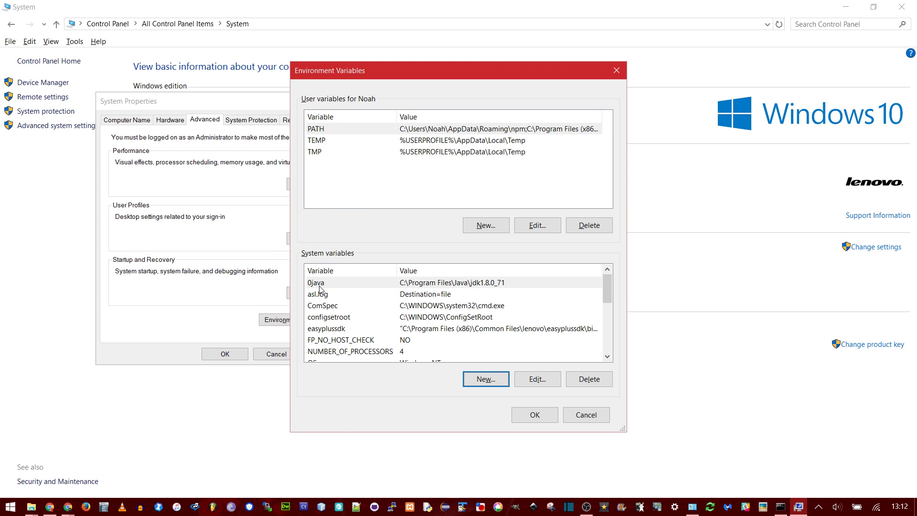
{"action": "scroll", "scroll_direction": "down", "scroll_amount": 3}
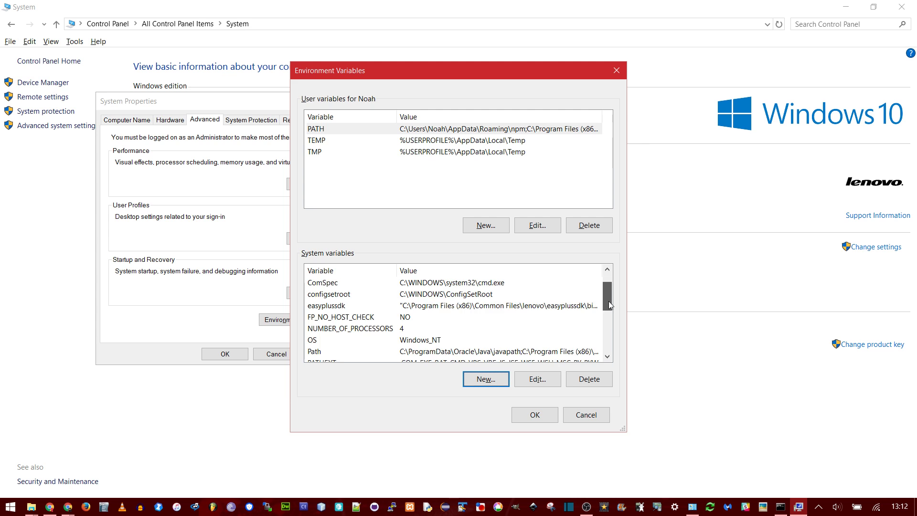
Step: Add a new system Path entry %0java%\bin pointing to the JDK bin folder
{"action": "left_click", "coordinate": [333, 328]}
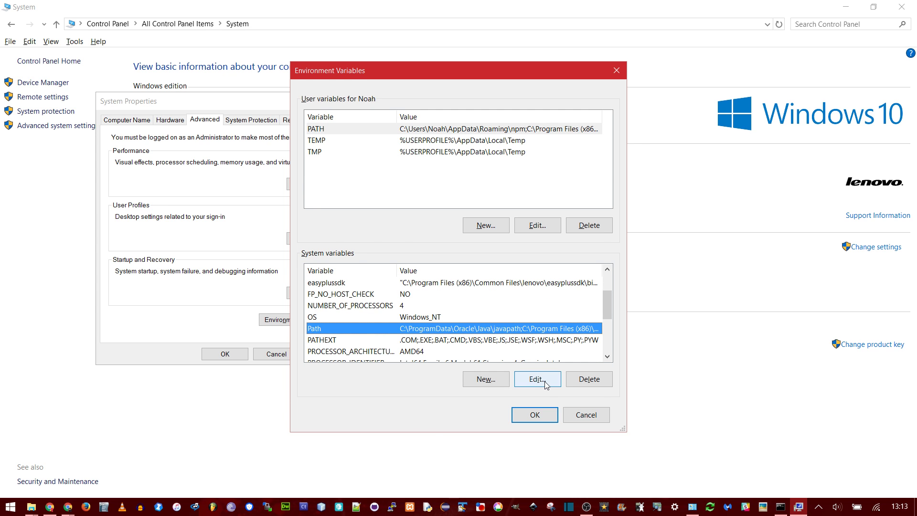
{"action": "left_click", "coordinate": [537, 379]}
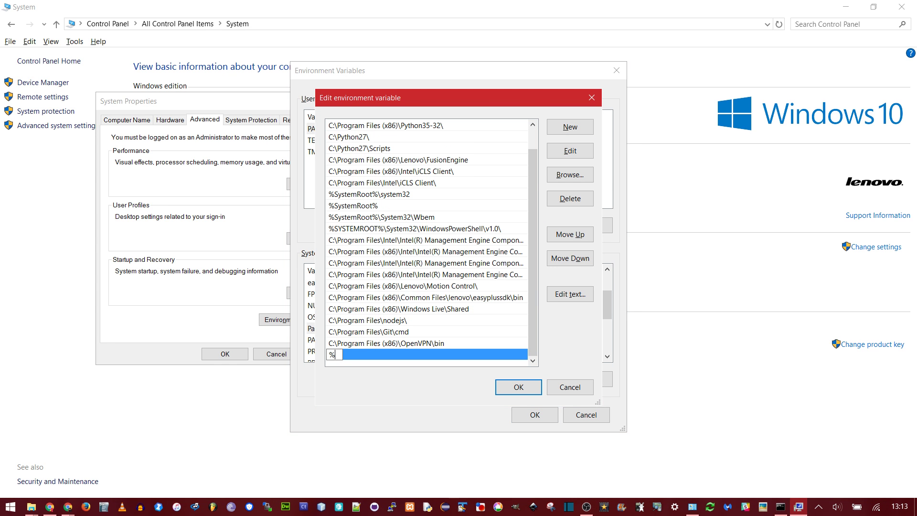
{"action": "type", "text": "0java%"}
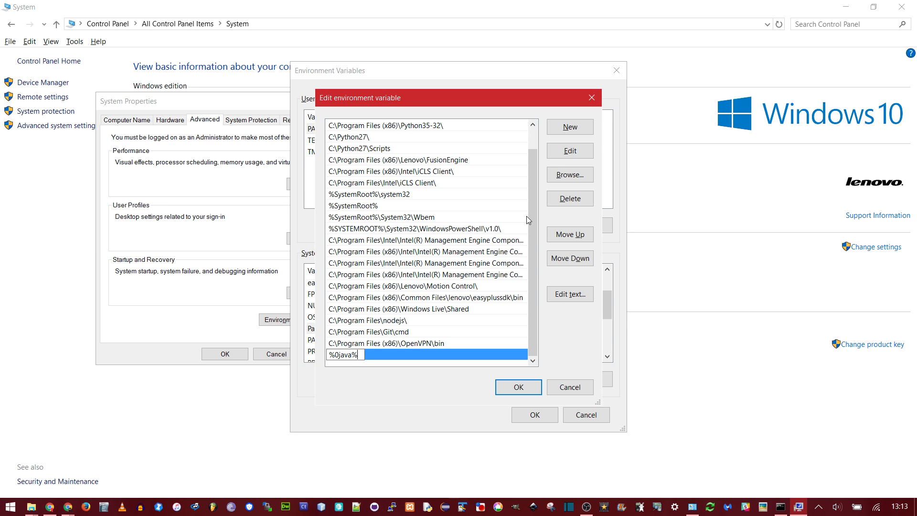
{"action": "type", "text": "\\bin"}
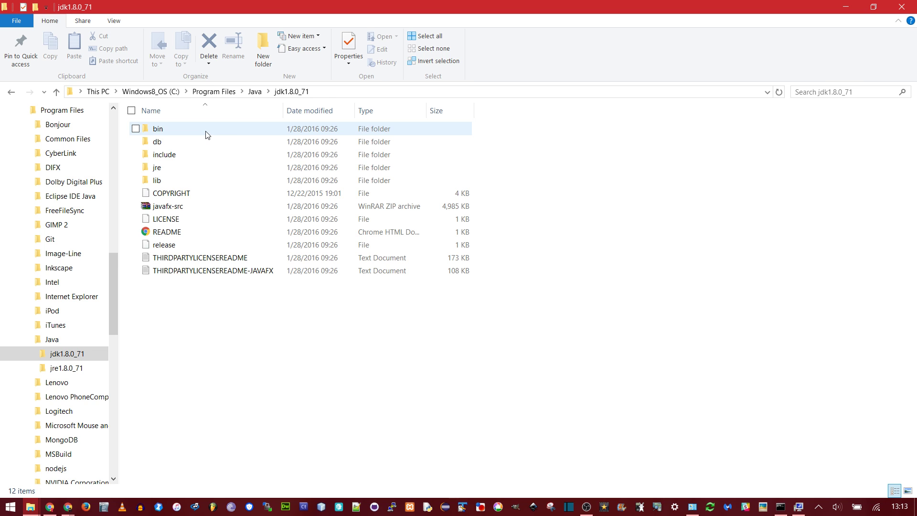
Step: Open the jdk1.8.0_71 bin folder and locate the javac compiler file
{"action": "double_click", "coordinate": [158, 128]}
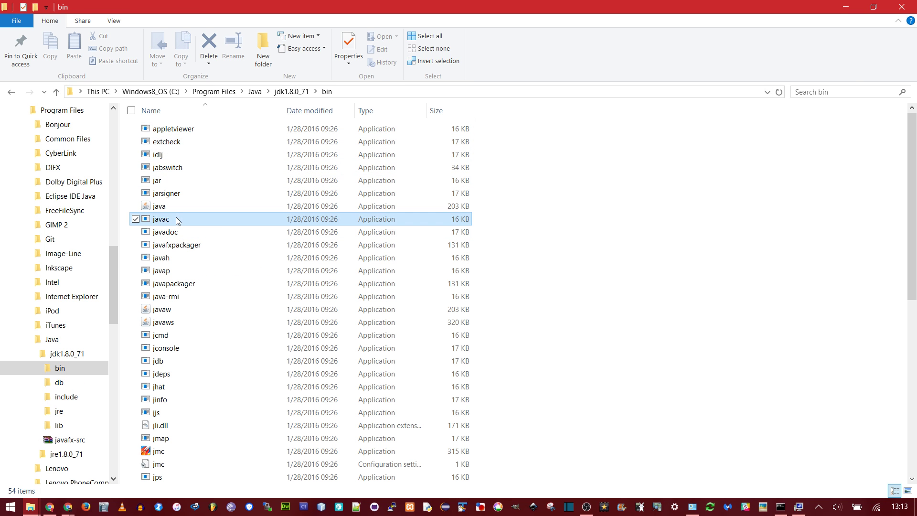
{"action": "left_click", "coordinate": [161, 219]}
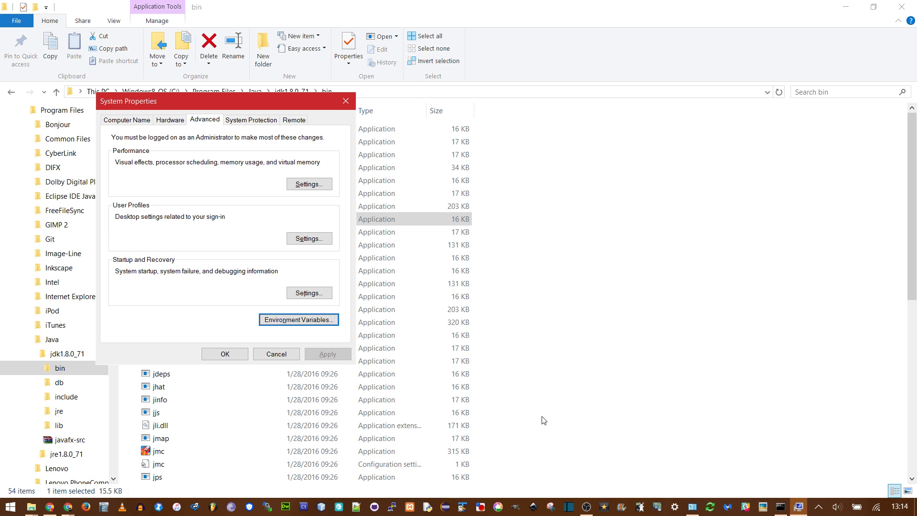
{"action": "mouse_move", "coordinate": [780, 506]}
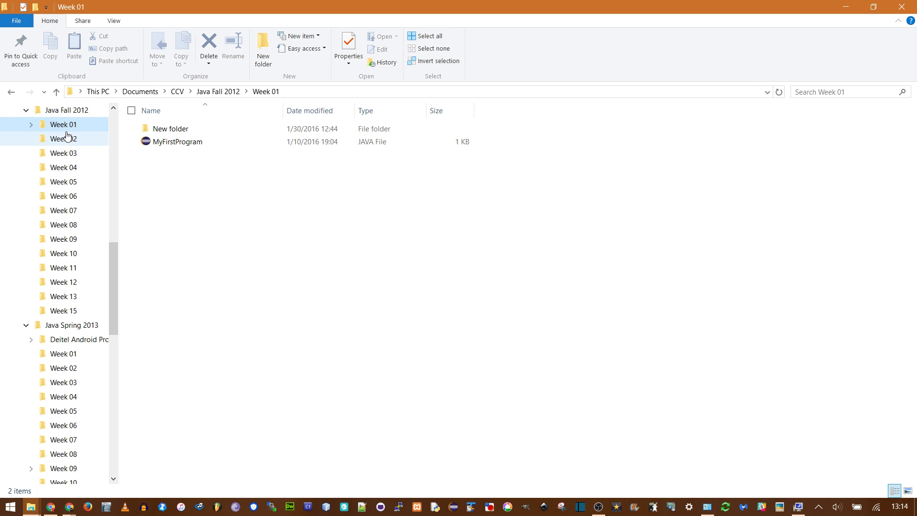
Step: Open a command window at the Week 01 folder from its context menu
{"action": "left_click", "coordinate": [51, 124]}
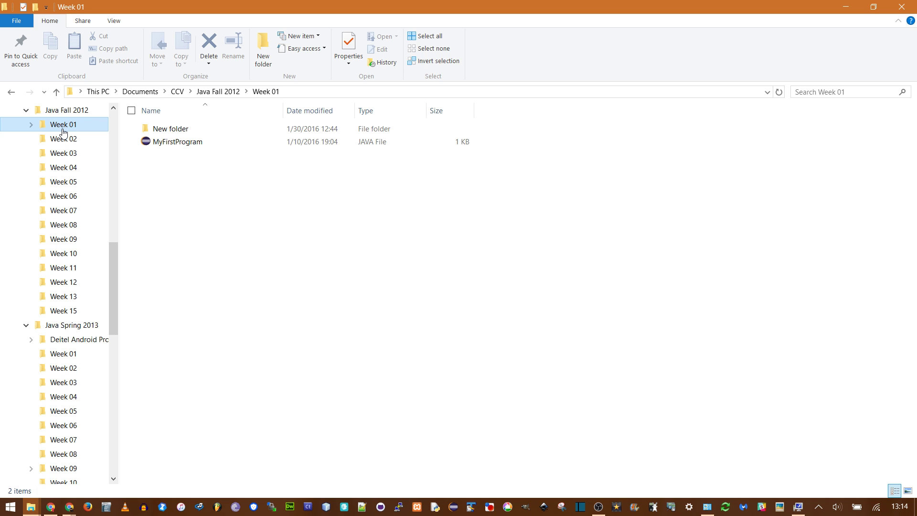
{"action": "right_click", "coordinate": [61, 126]}
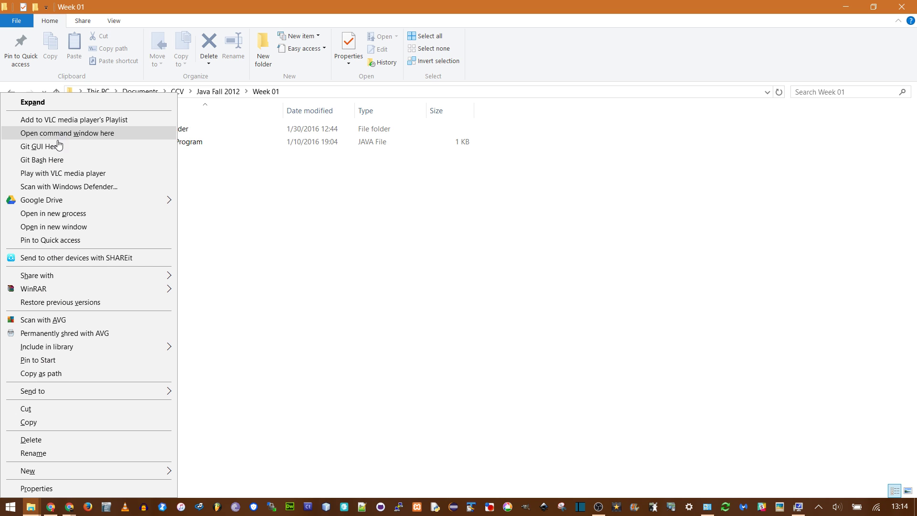
{"action": "mouse_move", "coordinate": [111, 139]}
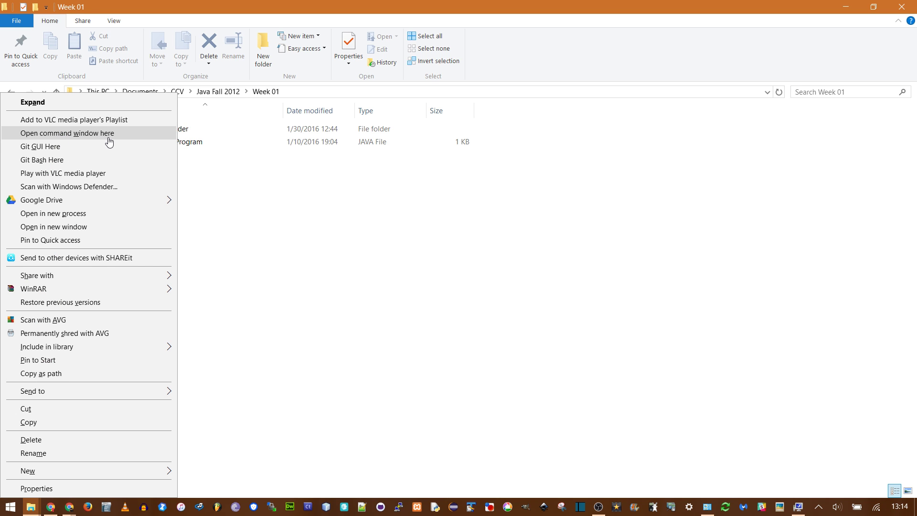
{"action": "left_click", "coordinate": [67, 133]}
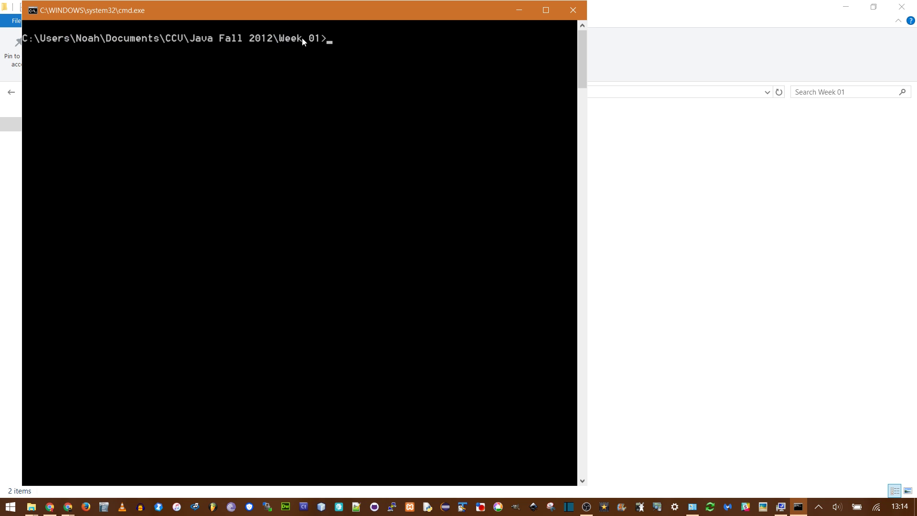
{"action": "mouse_move", "coordinate": [358, 66]}
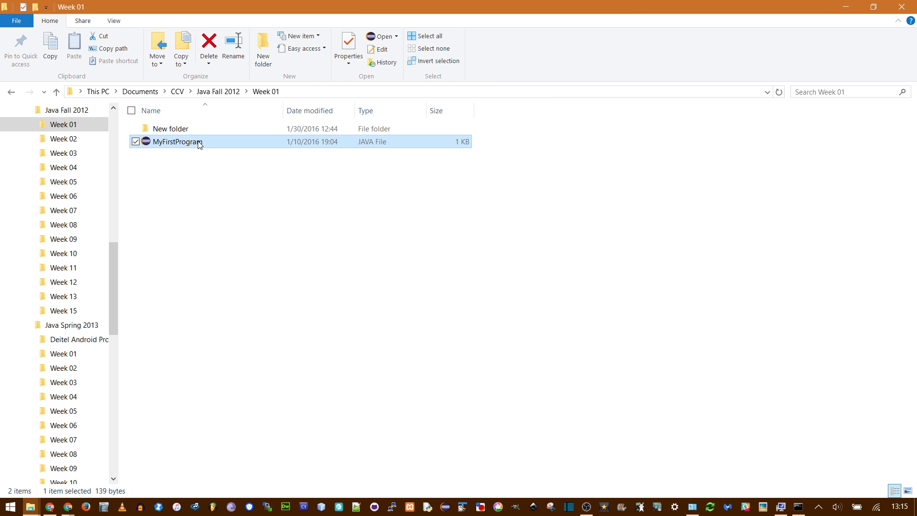
{"action": "mouse_move", "coordinate": [361, 208]}
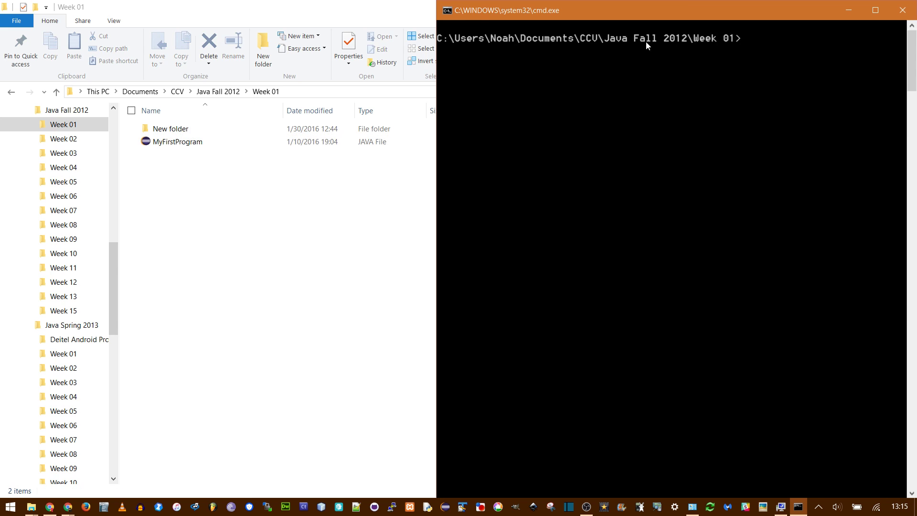
Step: Compile with javac MyFirstProgram.java, then begin the java run command
{"action": "type", "text": "j"}
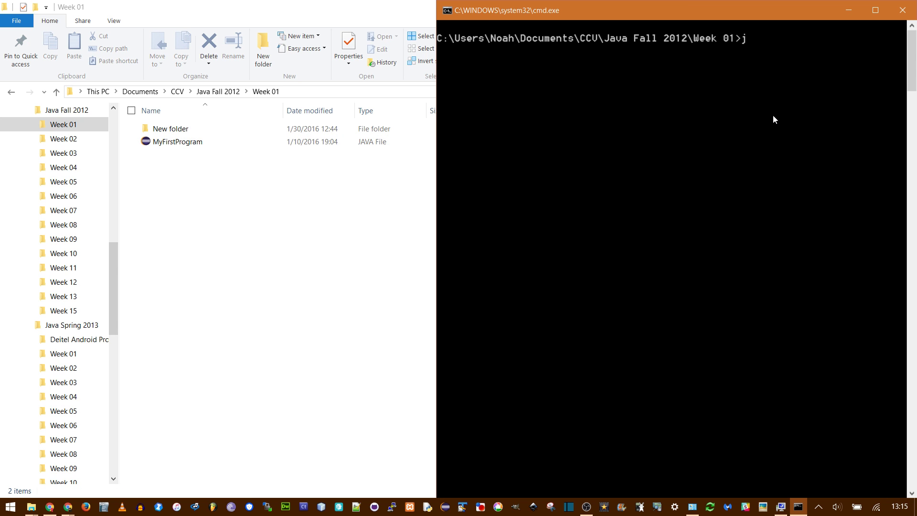
{"action": "type", "text": "avac"}
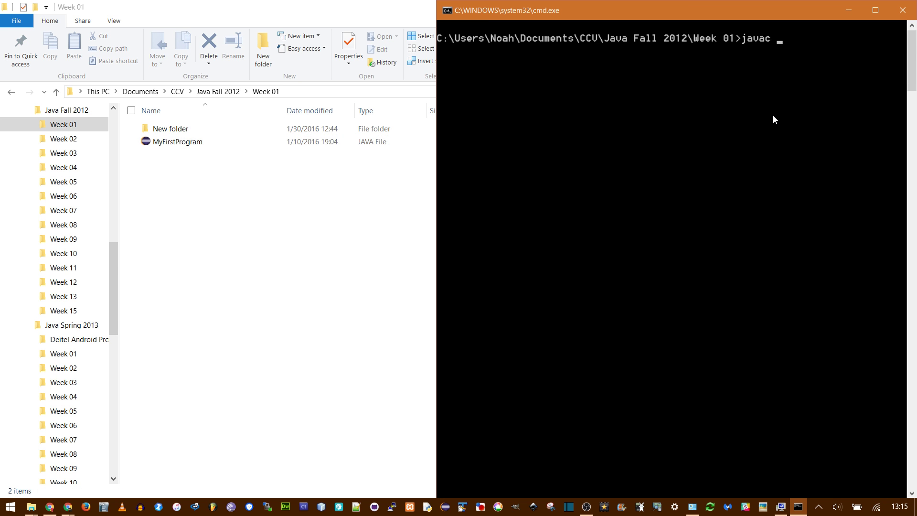
{"action": "type", "text": "My"}
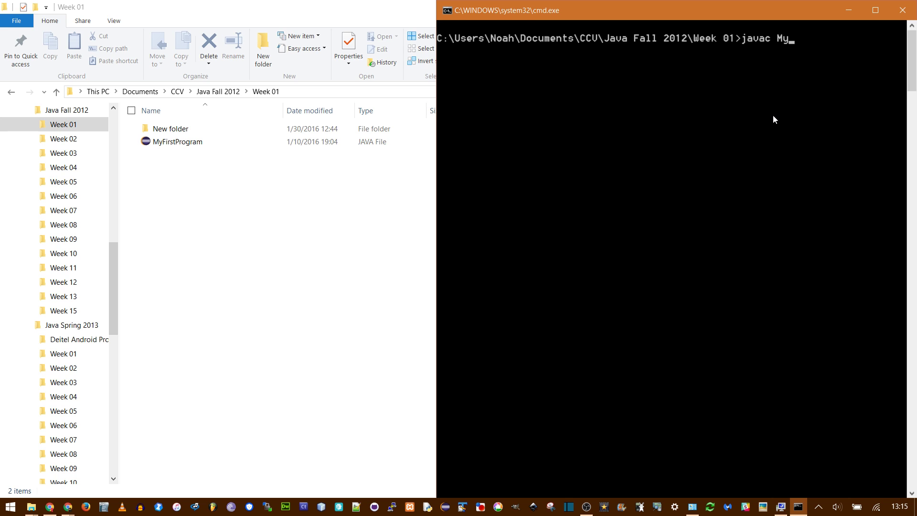
{"action": "type", "text": "FirstProgram.java"}
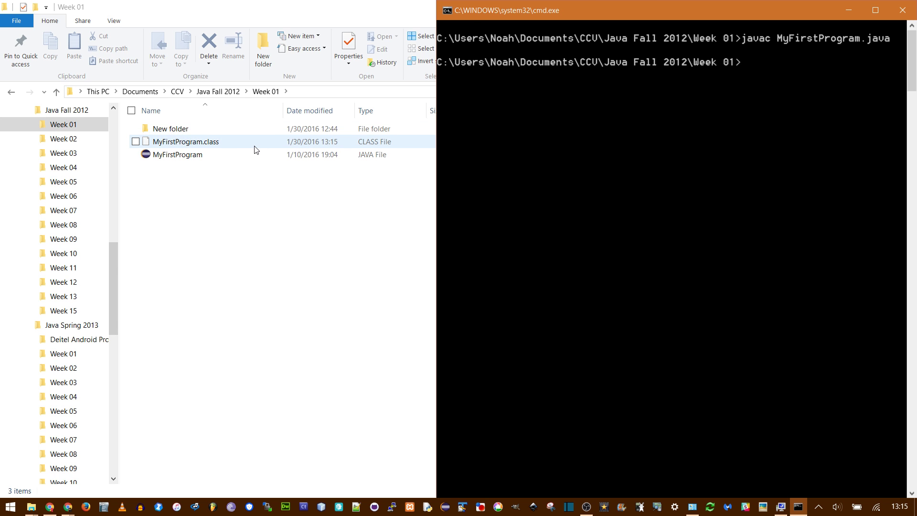
{"action": "type", "text": "java"}
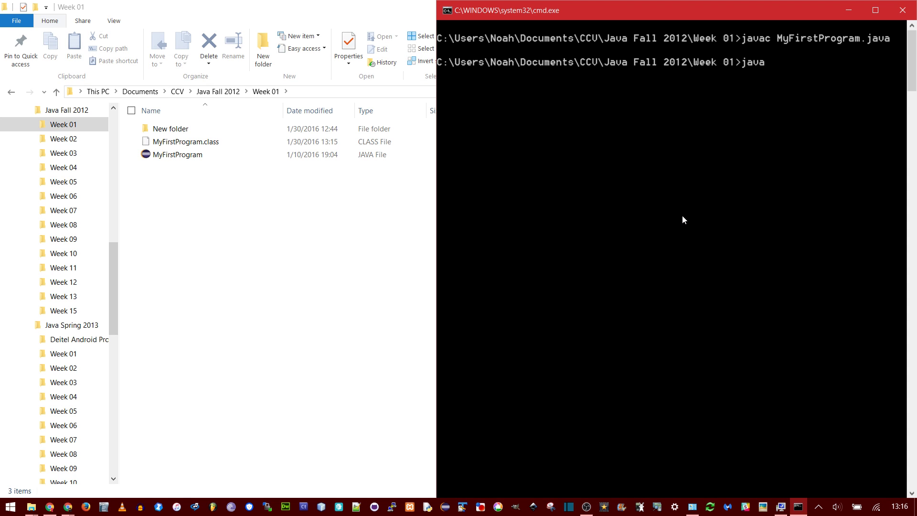
Step: Run java MyFirstProgram (without the .class extension) so it prints Hello World!
{"action": "type", "text": "M"}
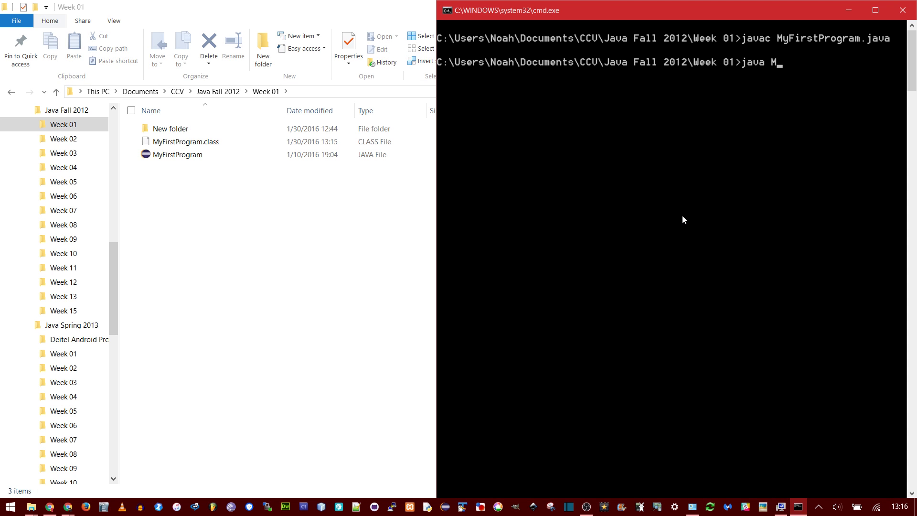
{"action": "type", "text": "yFirstProgram.class"}
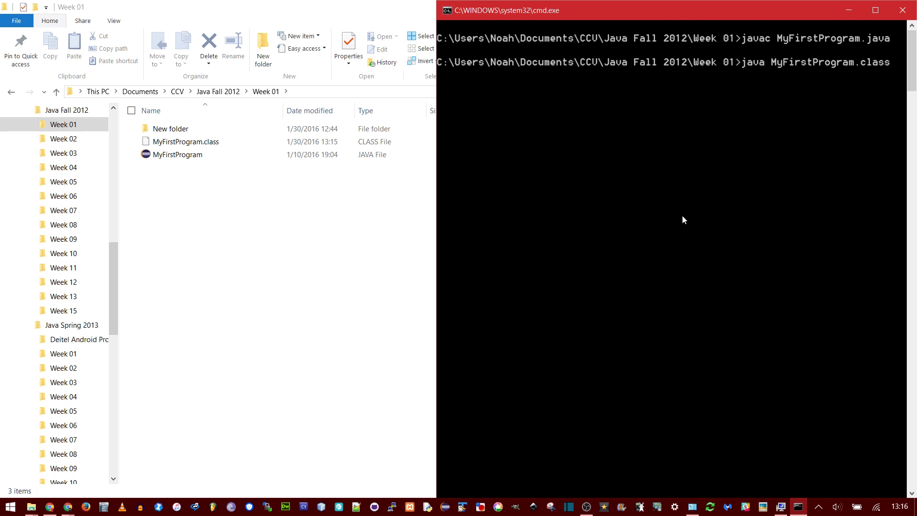
{"action": "key", "text": "Backspace"}
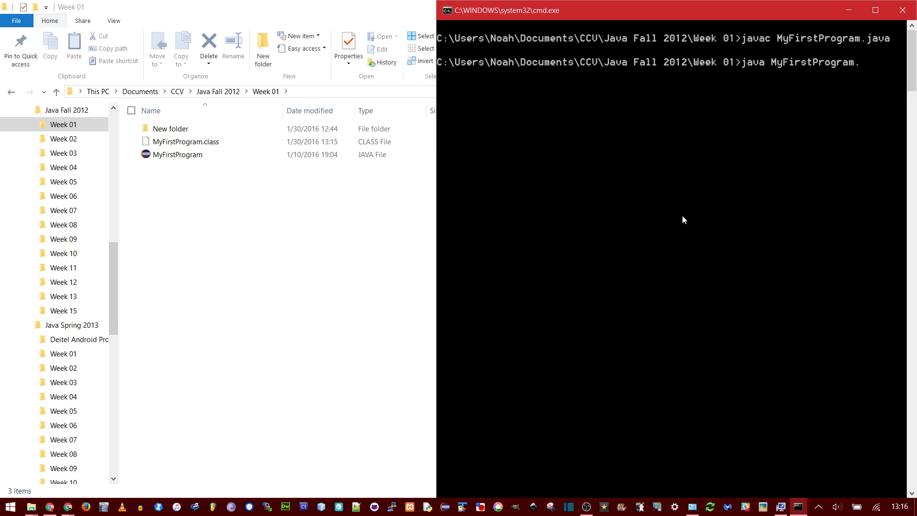
{"action": "key", "text": "Backspace"}
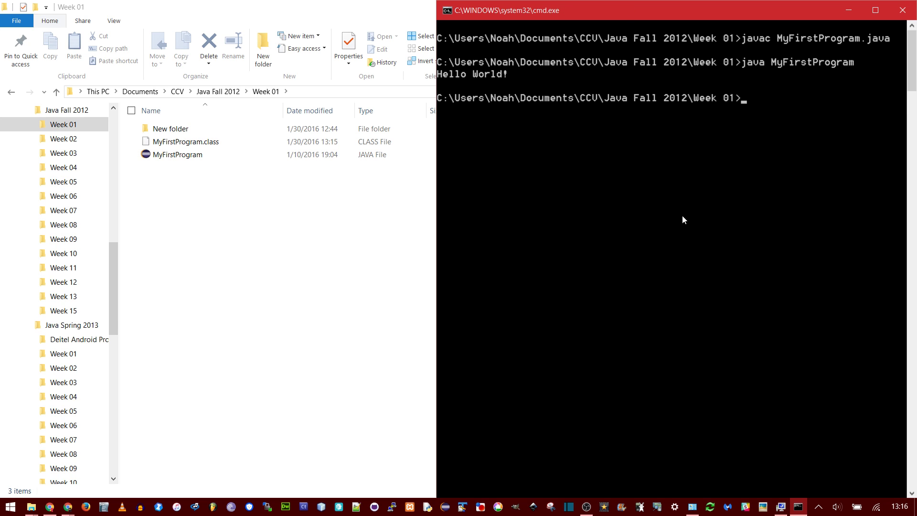
{"action": "mouse_move", "coordinate": [509, 80]}
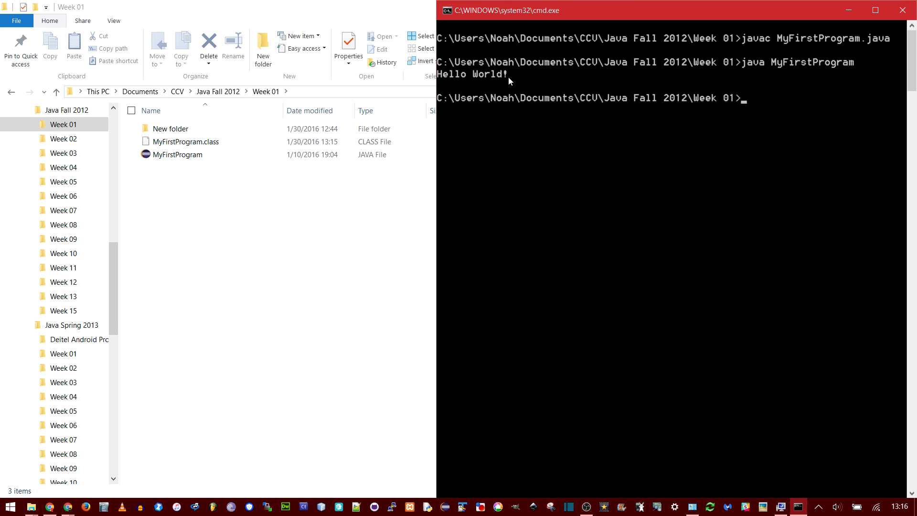